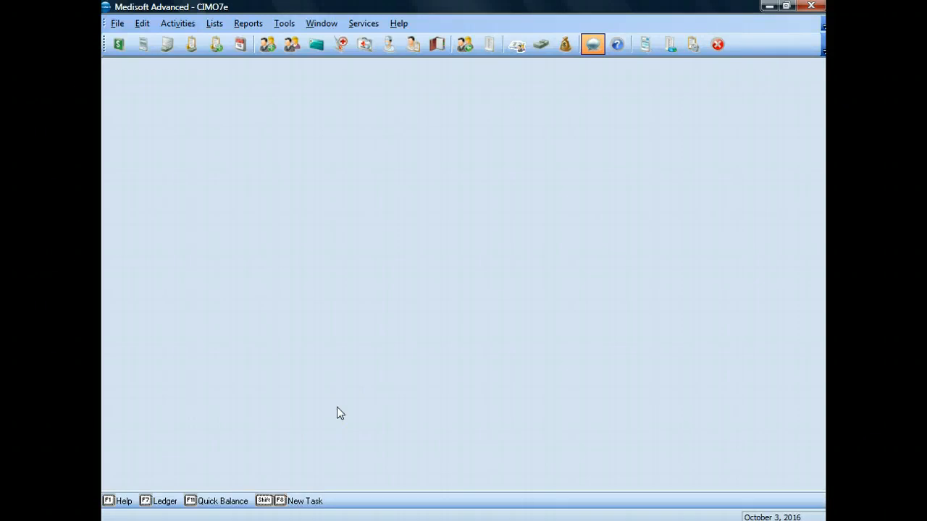
pyautogui.moveTo(215, 200)
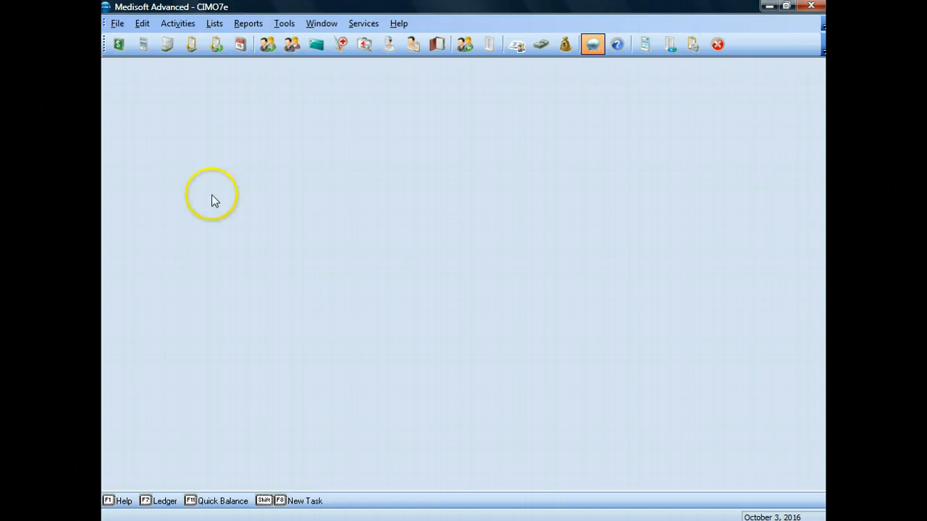
pyautogui.moveTo(214, 45)
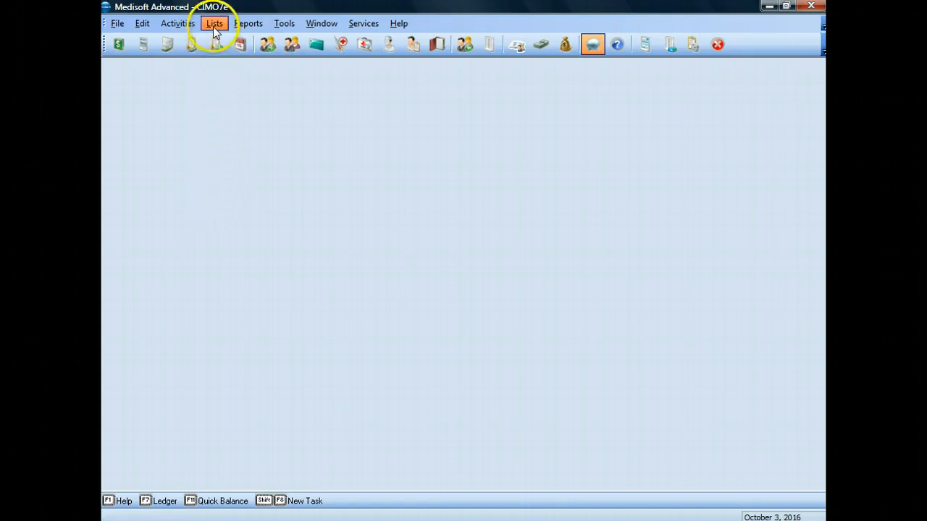
pyautogui.moveTo(178, 24)
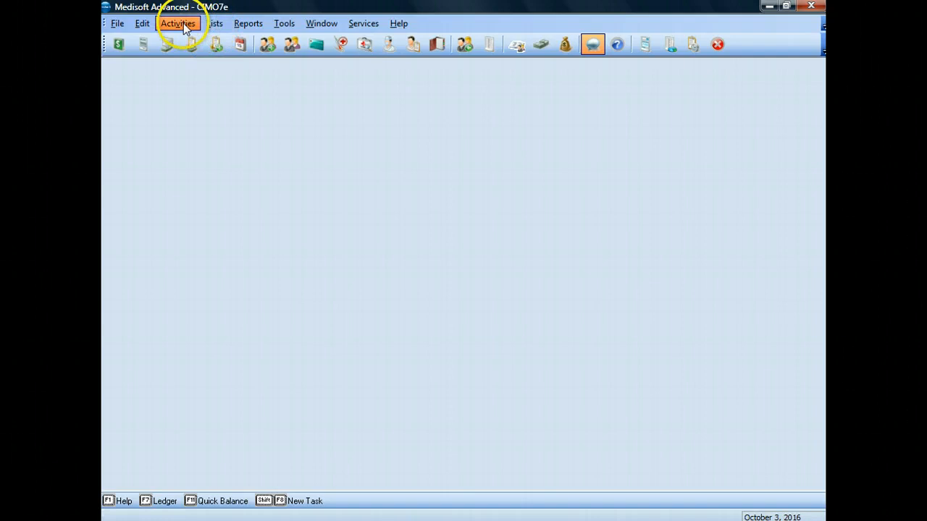
# Bring up an empty Transaction Entry window from the Activities toolbar.
pyautogui.click(178, 23)
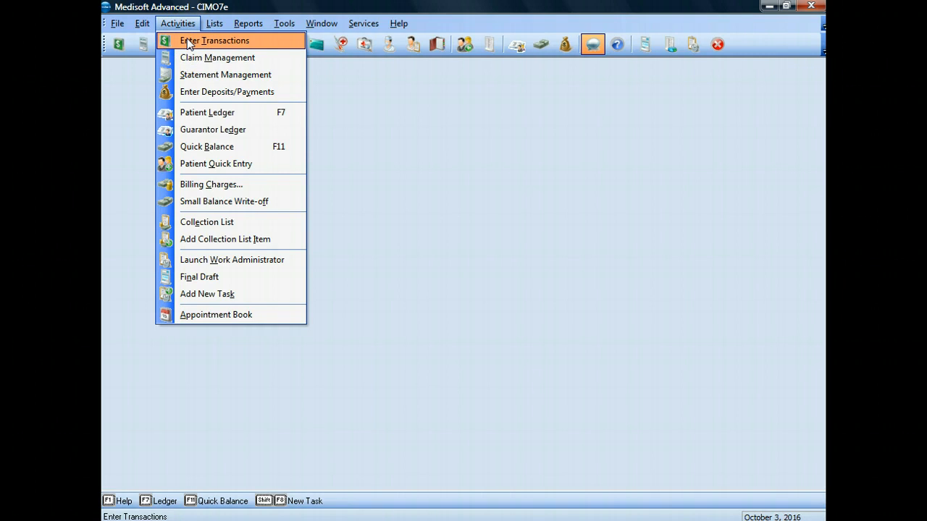
pyautogui.moveTo(177, 23)
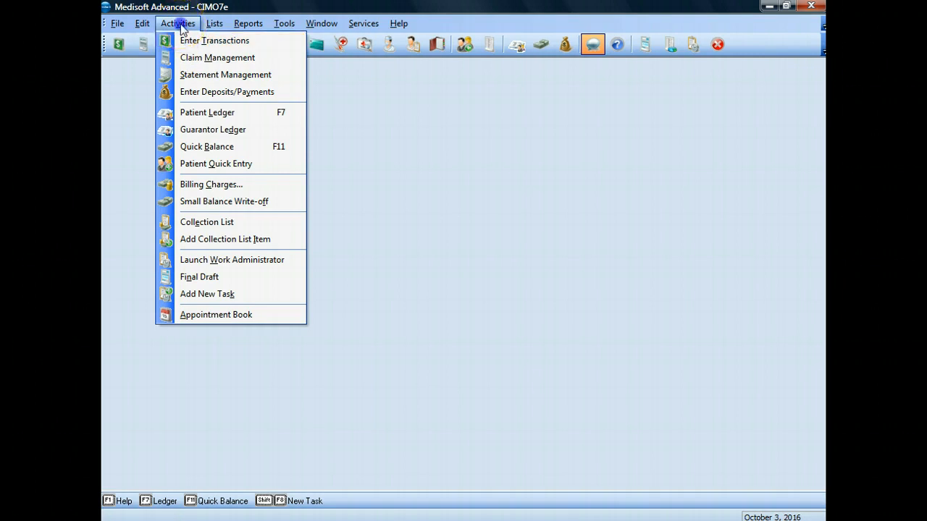
pyautogui.moveTo(119, 43)
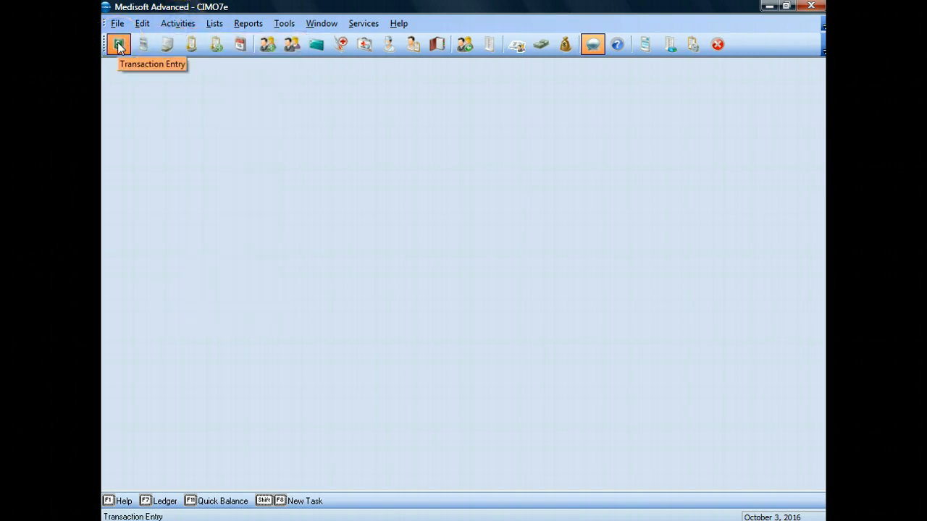
pyautogui.moveTo(119, 44)
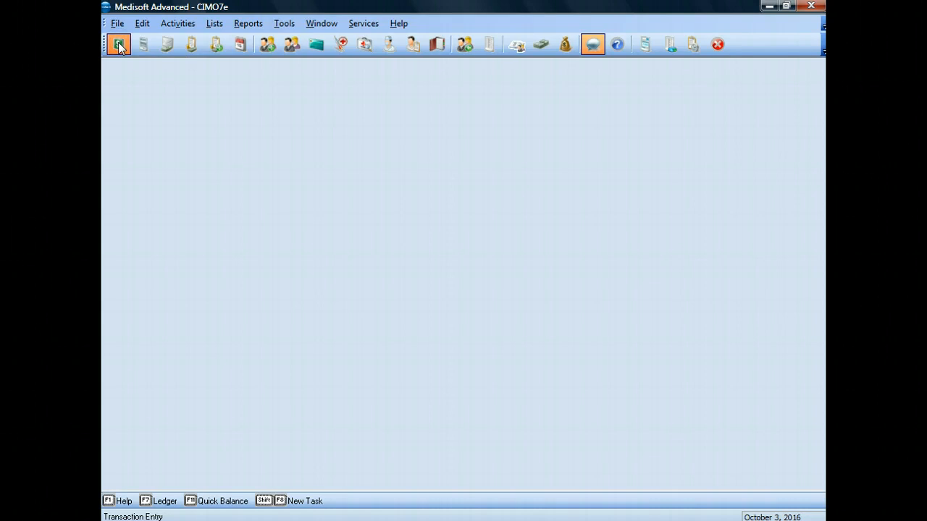
pyautogui.click(119, 44)
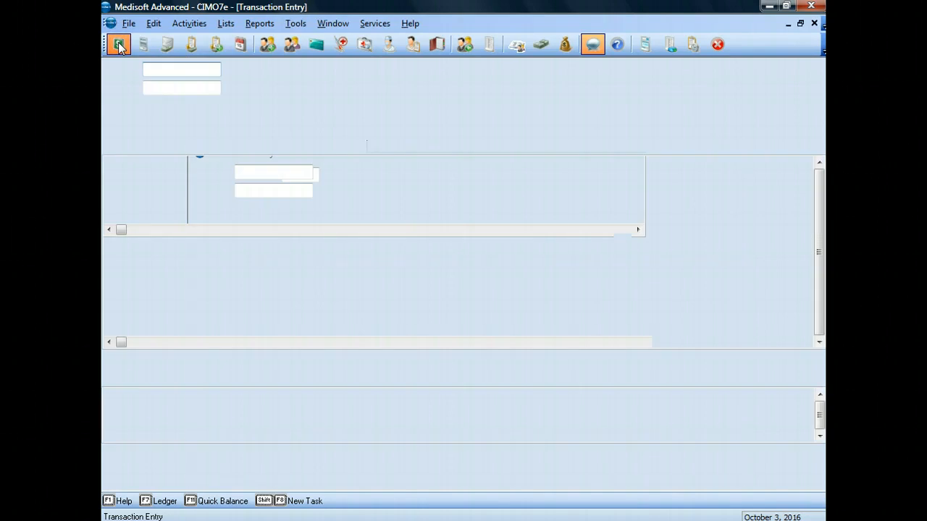
pyautogui.click(119, 44)
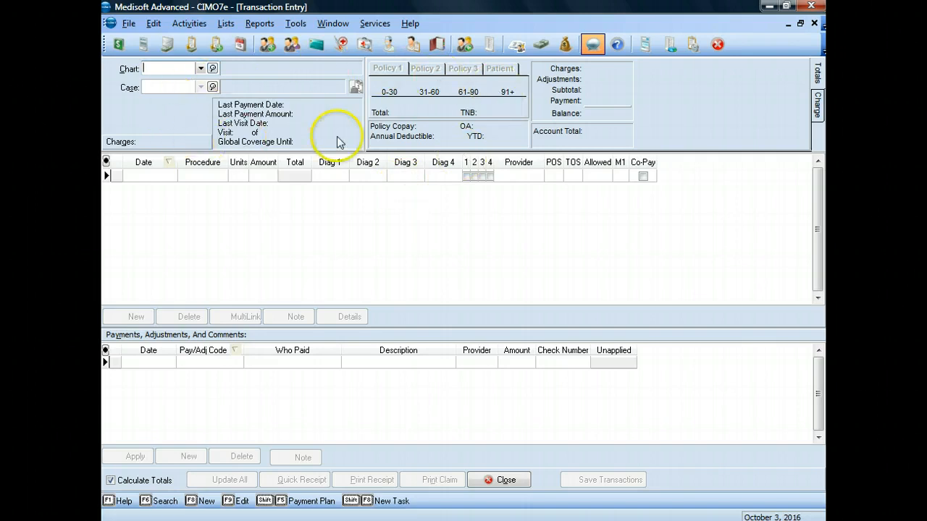
pyautogui.moveTo(461, 197)
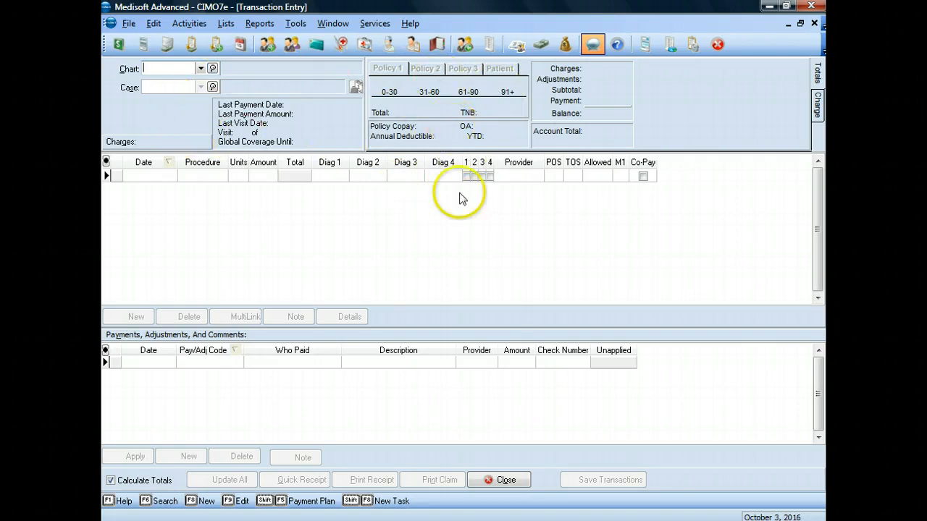
pyautogui.moveTo(509, 295)
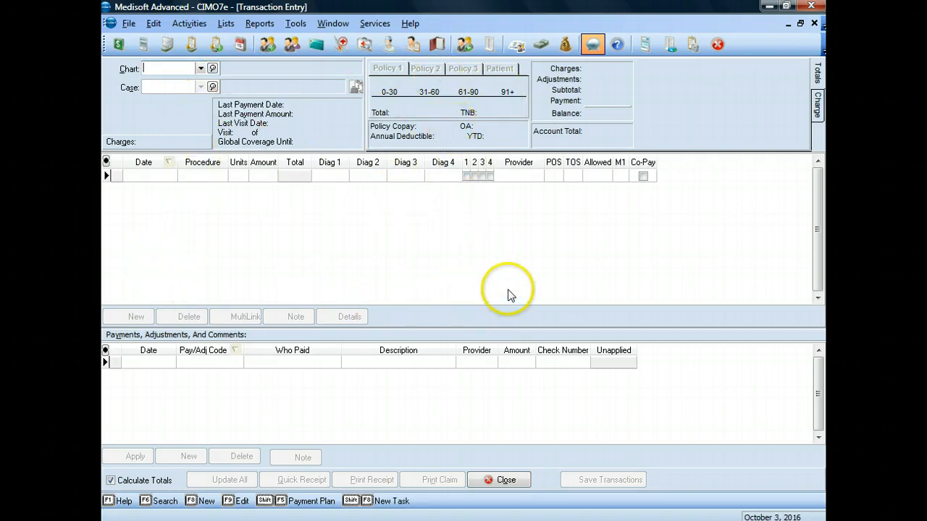
pyautogui.moveTo(183, 239)
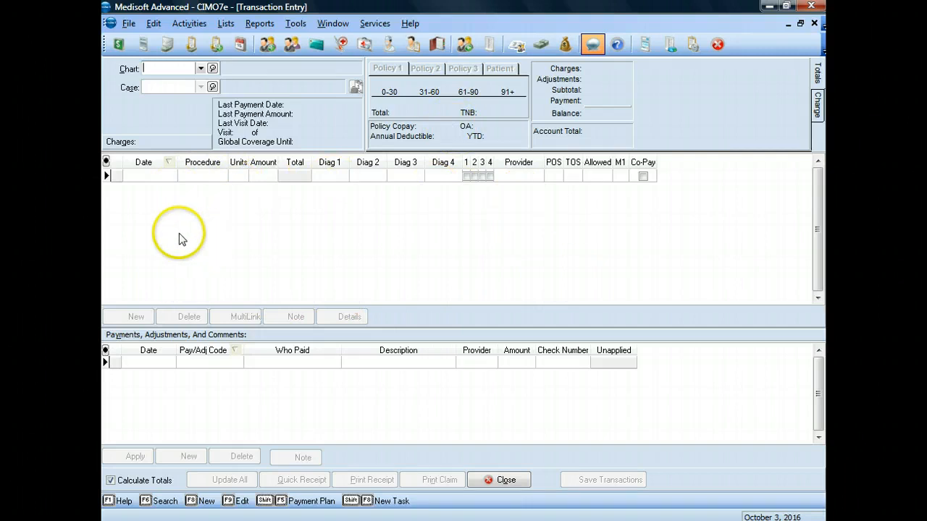
pyautogui.moveTo(498, 418)
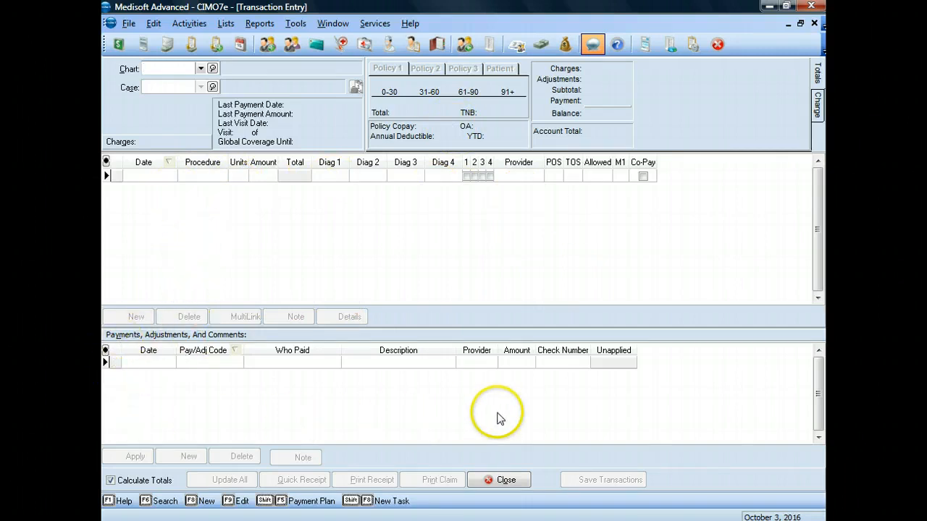
pyautogui.moveTo(160, 405)
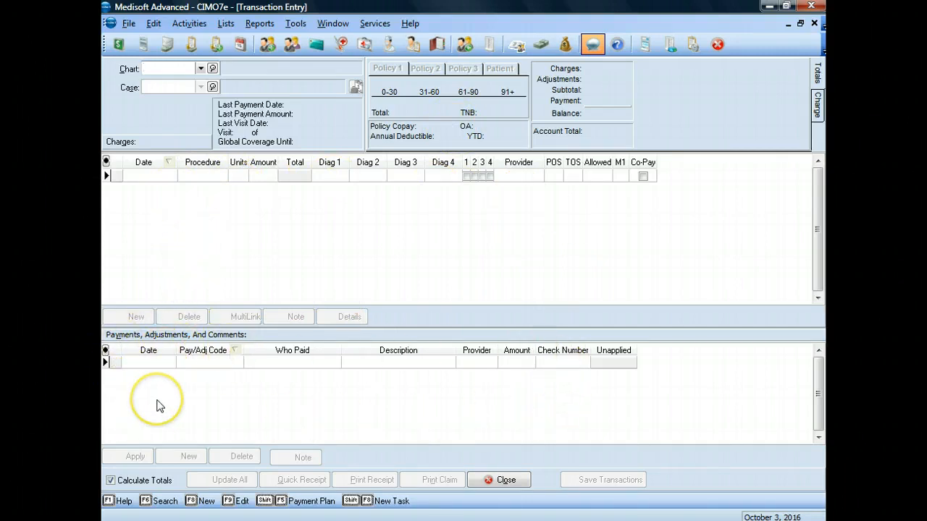
pyautogui.moveTo(159, 405)
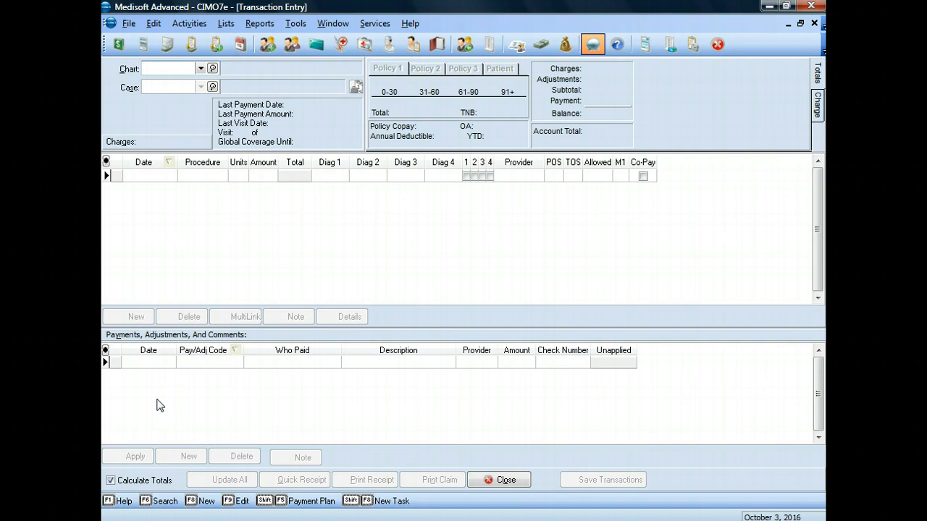
pyautogui.click(171, 68)
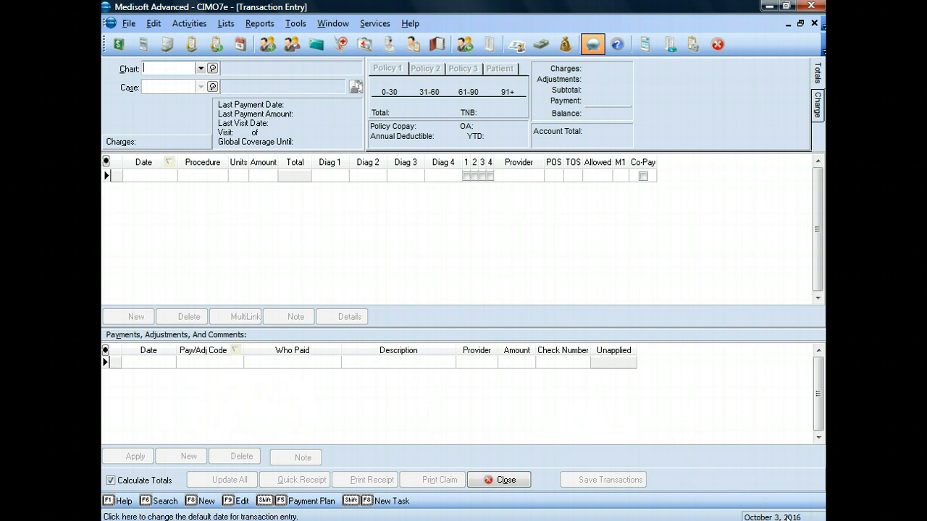
pyautogui.moveTo(307, 298)
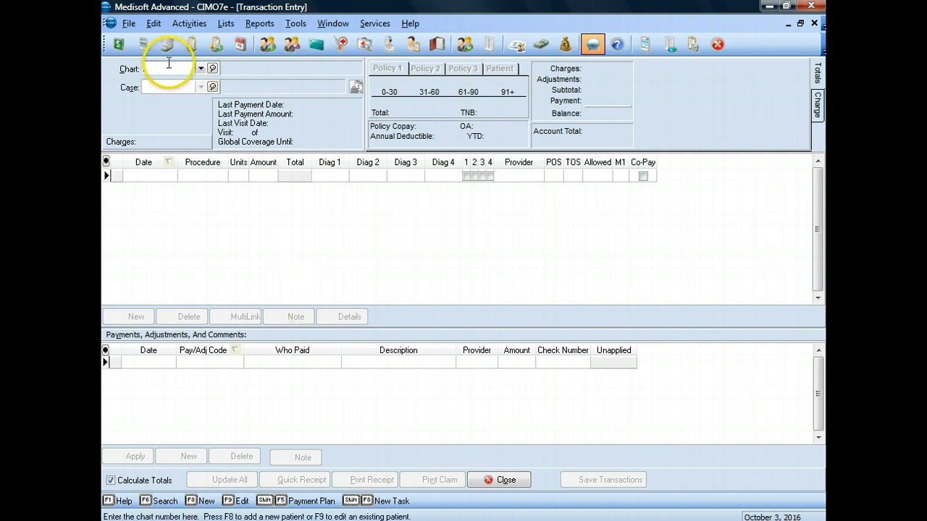
pyautogui.moveTo(172, 95)
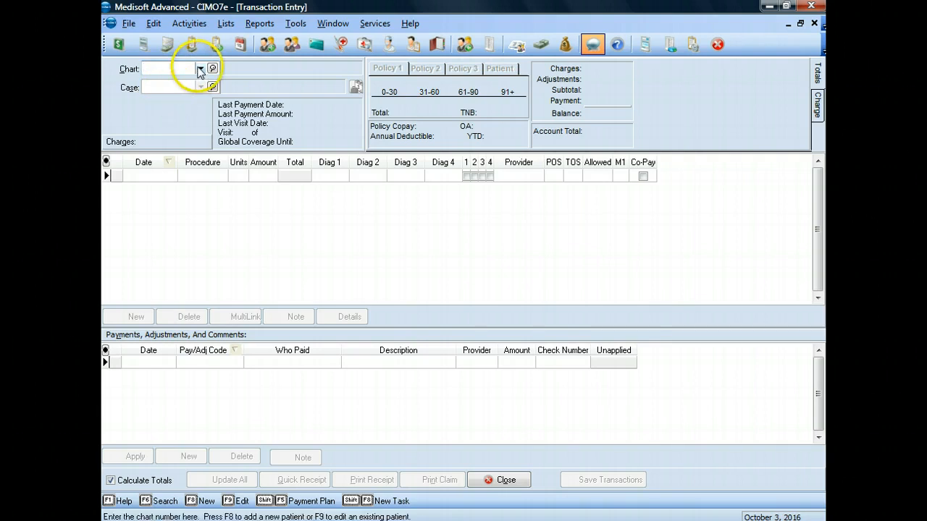
pyautogui.click(200, 69)
pyautogui.write('T')
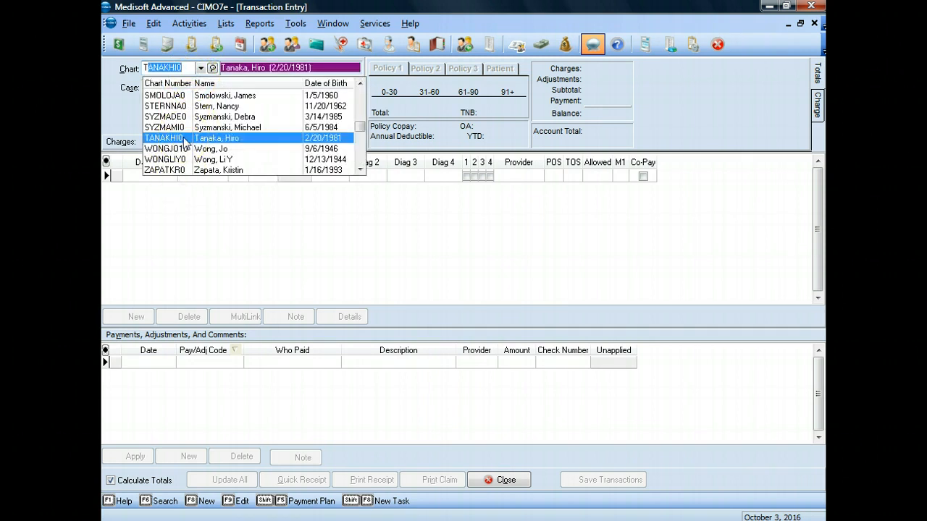
pyautogui.click(217, 138)
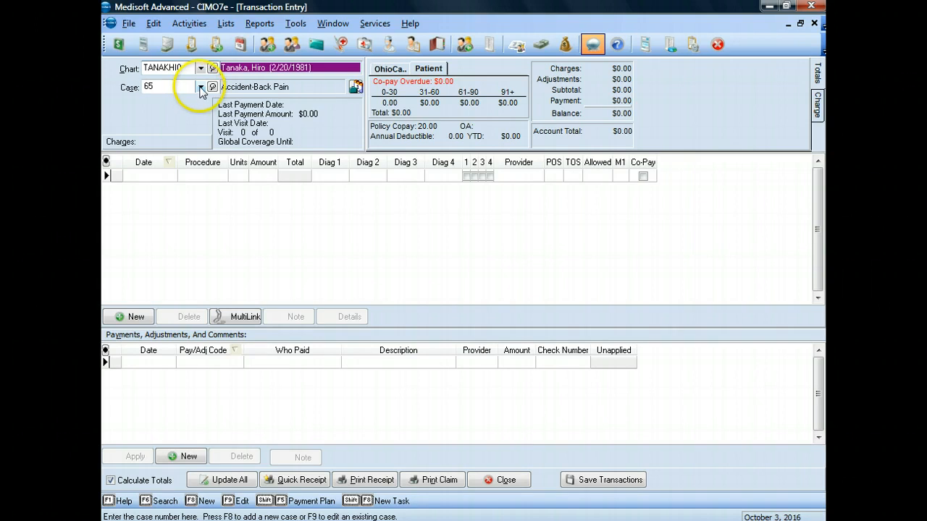
pyautogui.click(201, 87)
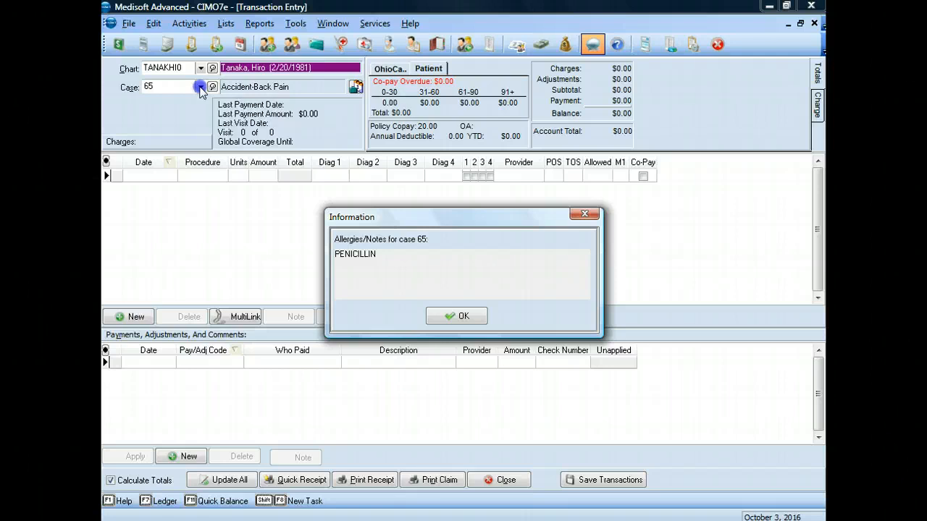
pyautogui.moveTo(217, 123)
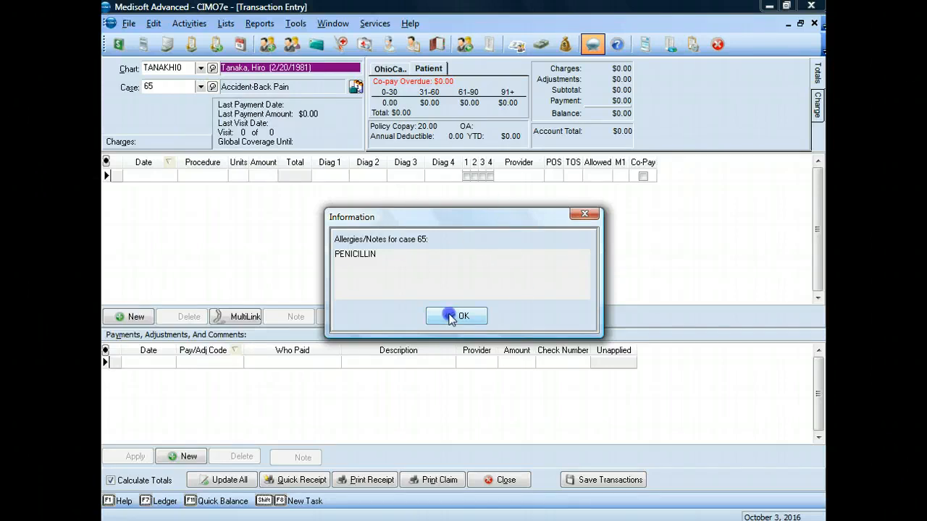
pyautogui.click(456, 315)
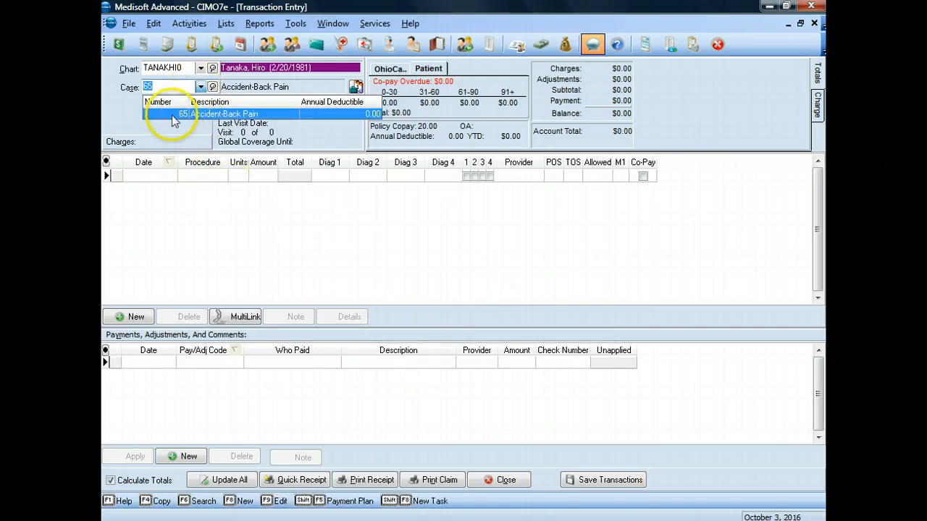
pyautogui.moveTo(202, 119)
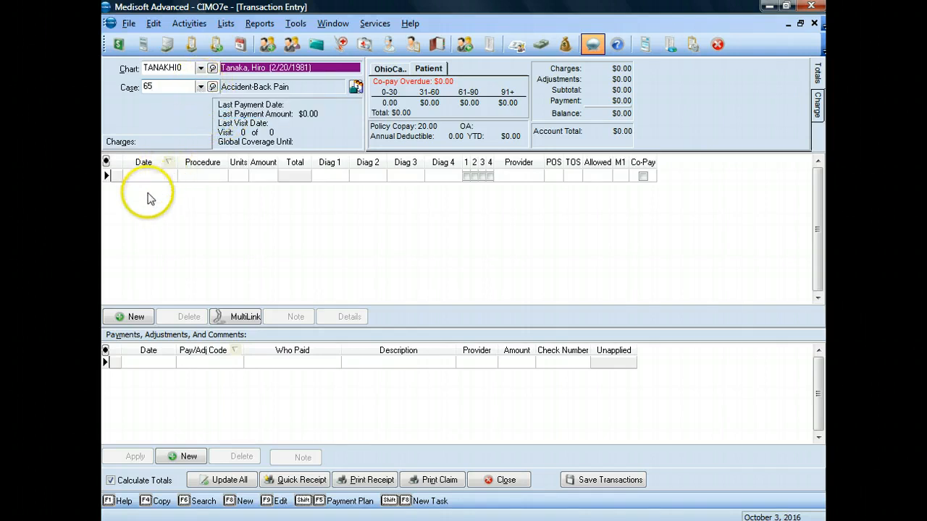
pyautogui.moveTo(159, 187)
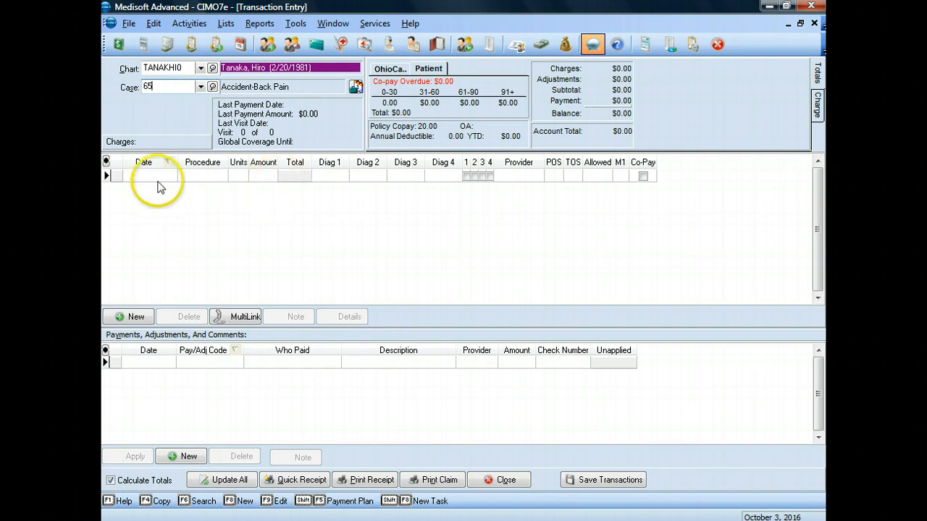
# Add a new charge line dated 10/3/2016 and move into its Procedure field.
pyautogui.click(136, 316)
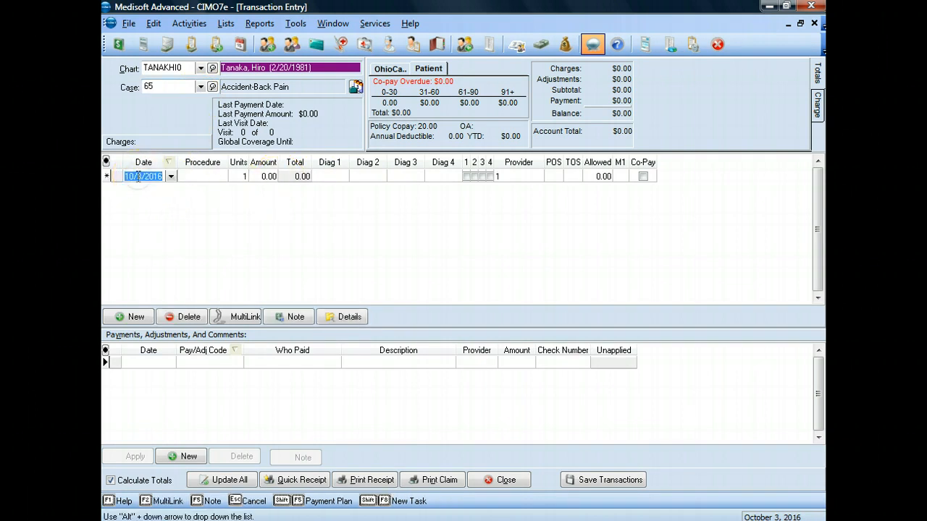
pyautogui.moveTo(147, 200)
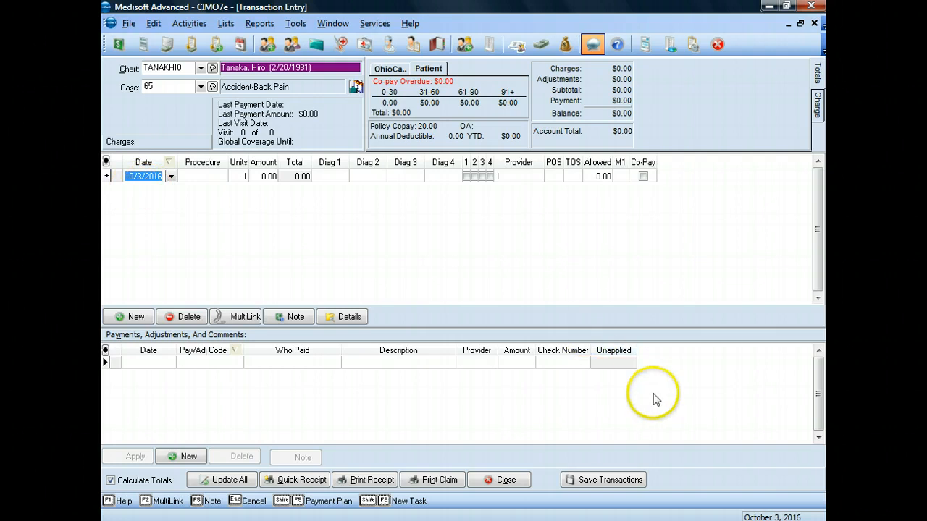
pyautogui.moveTo(530, 374)
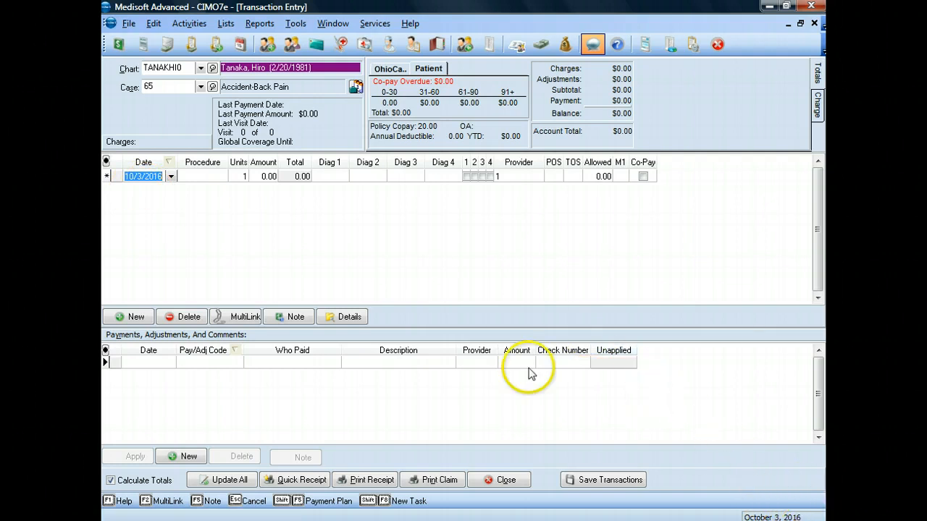
pyautogui.moveTo(142, 194)
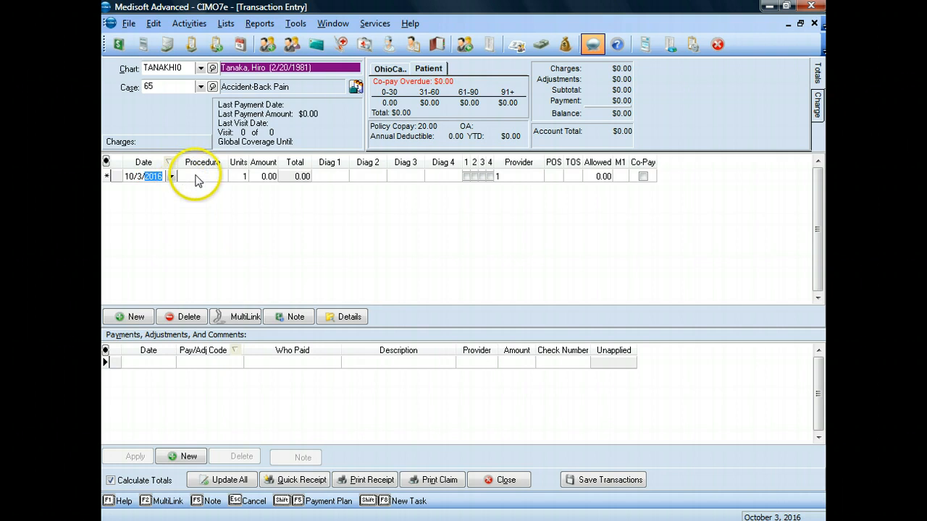
pyautogui.click(200, 177)
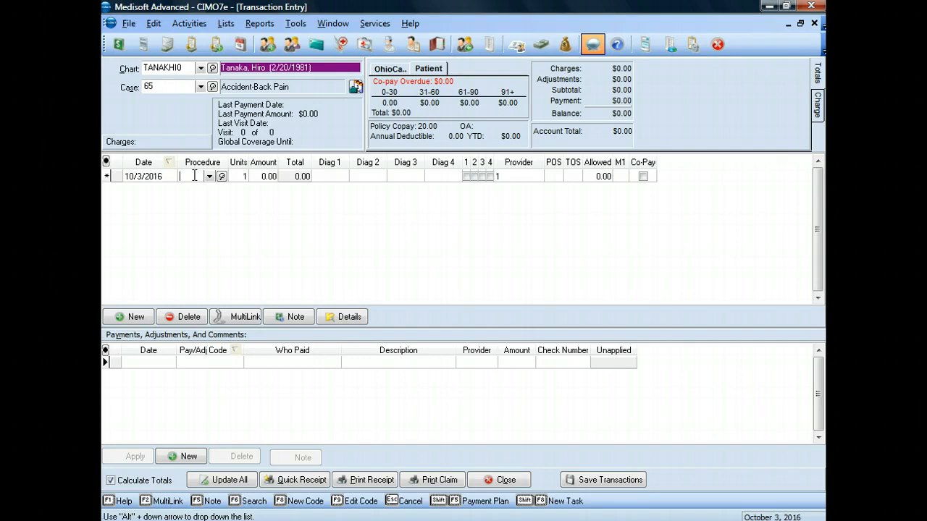
# Enter procedure 99202, OF-new patient low, bringing in its $88.00 amount.
pyautogui.write('99202')
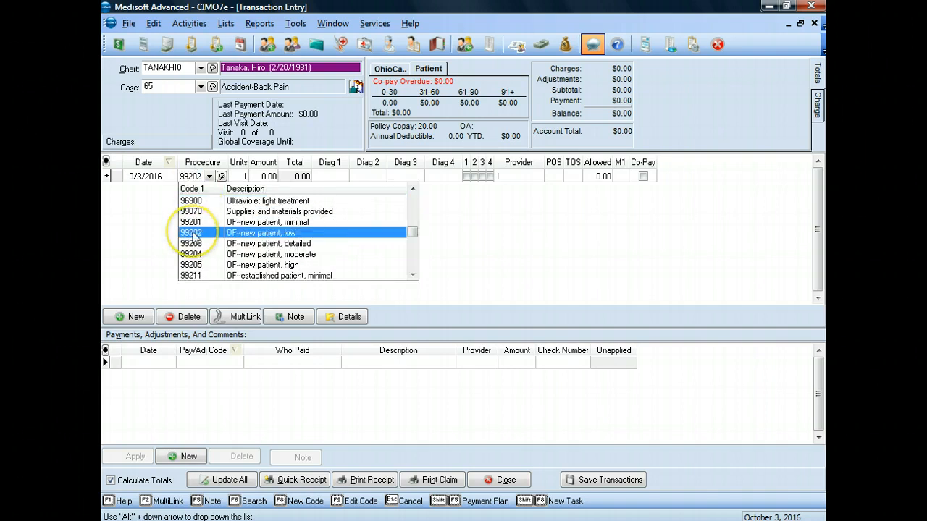
pyautogui.click(261, 232)
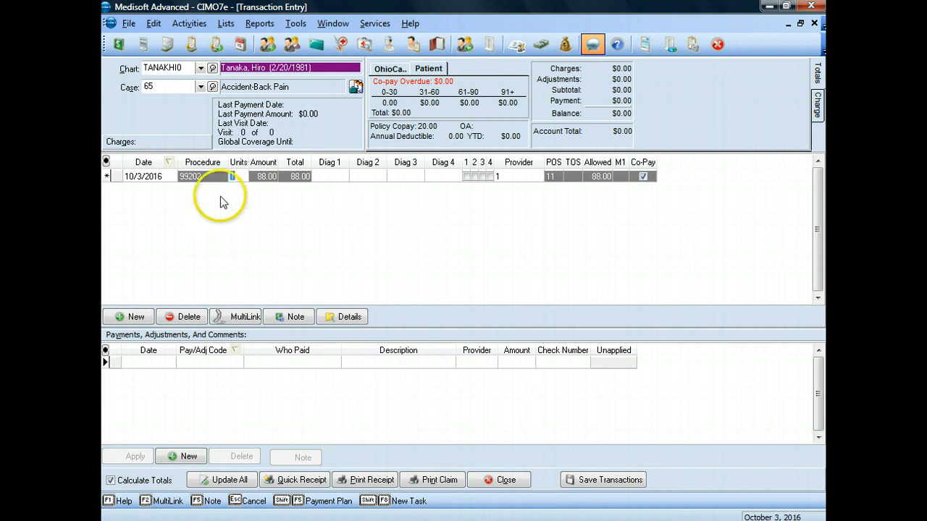
pyautogui.moveTo(234, 190)
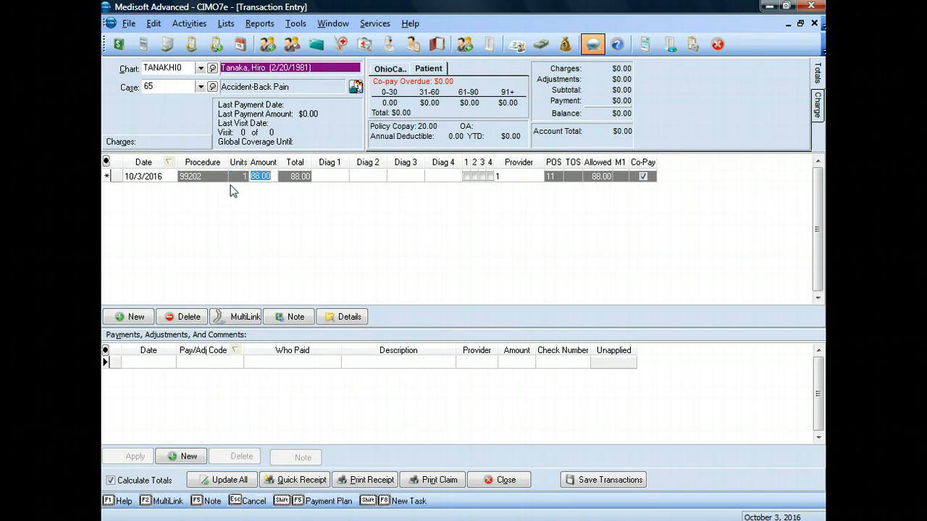
pyautogui.click(340, 177)
pyautogui.write('724.2')
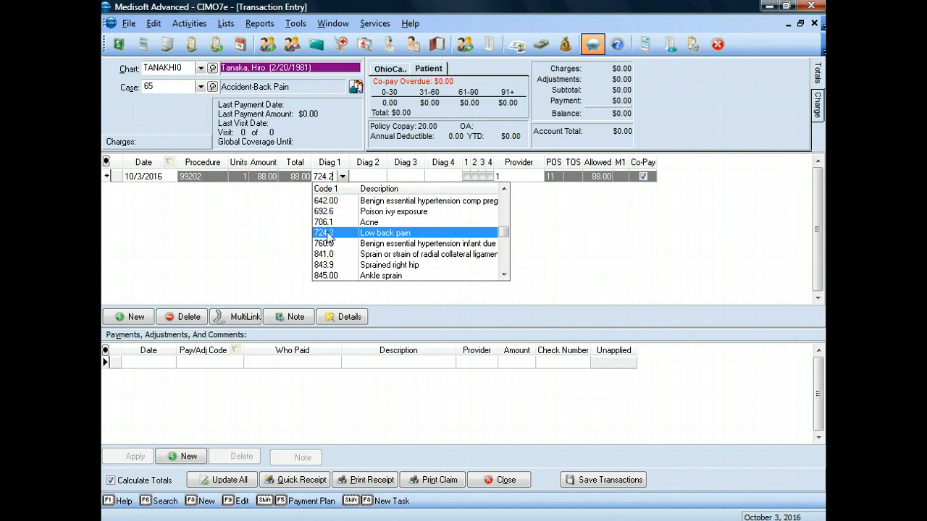
pyautogui.moveTo(362, 179)
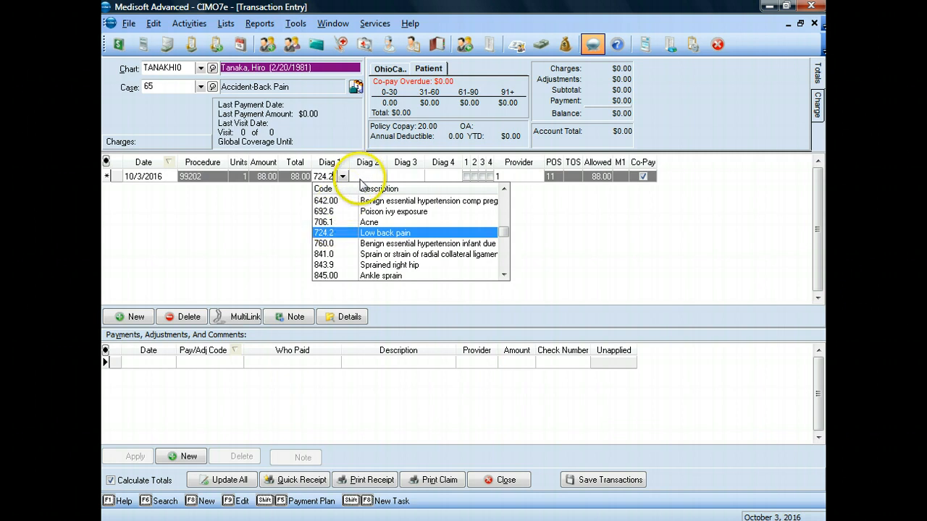
# Set Diag 1 to 724.2, low back pain, leaving Diag 2 active.
pyautogui.click(385, 231)
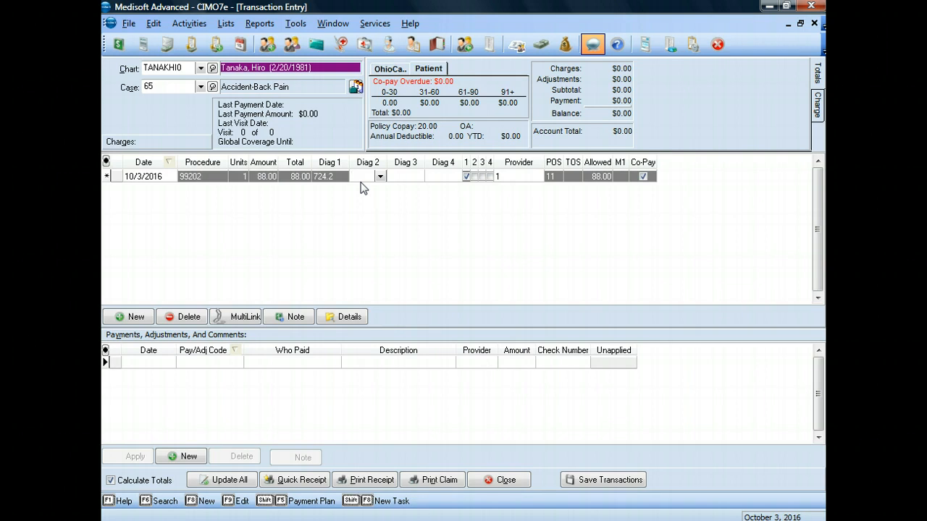
pyautogui.click(365, 176)
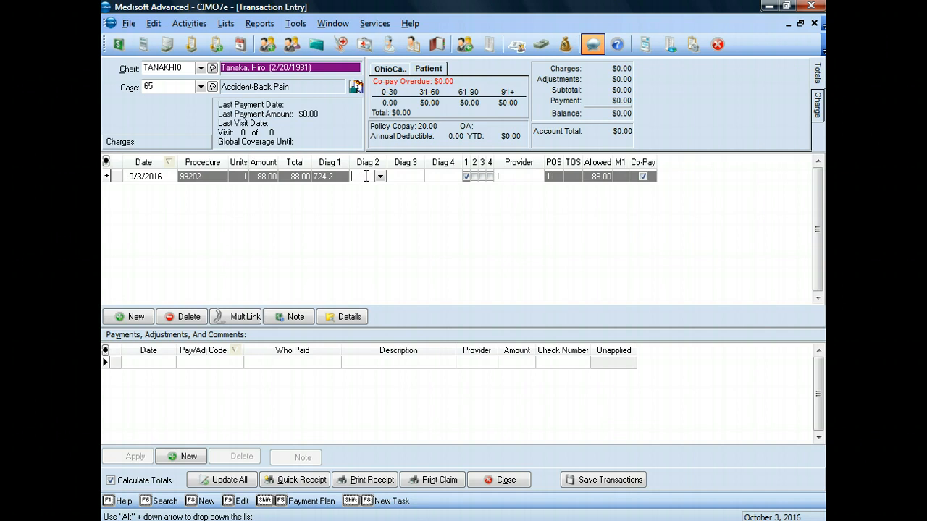
pyautogui.moveTo(450, 183)
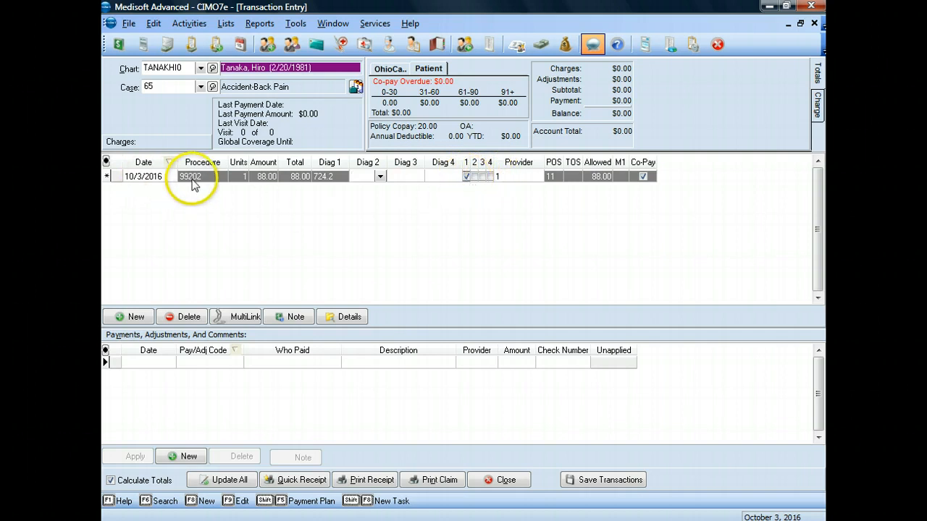
pyautogui.moveTo(464, 181)
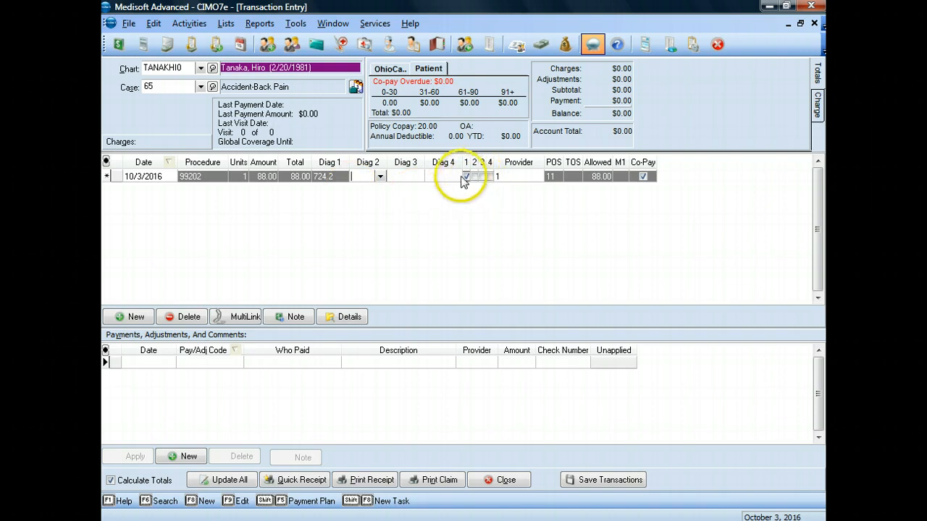
pyautogui.moveTo(469, 182)
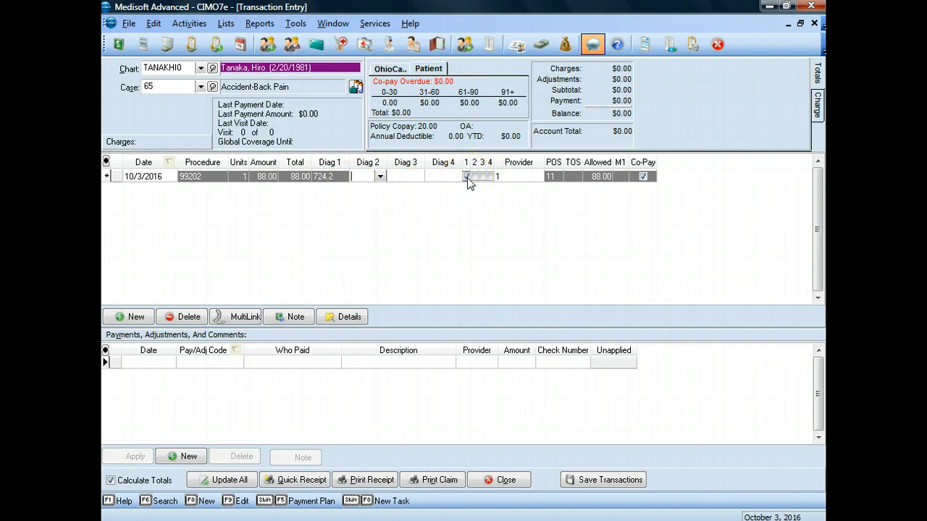
pyautogui.click(500, 176)
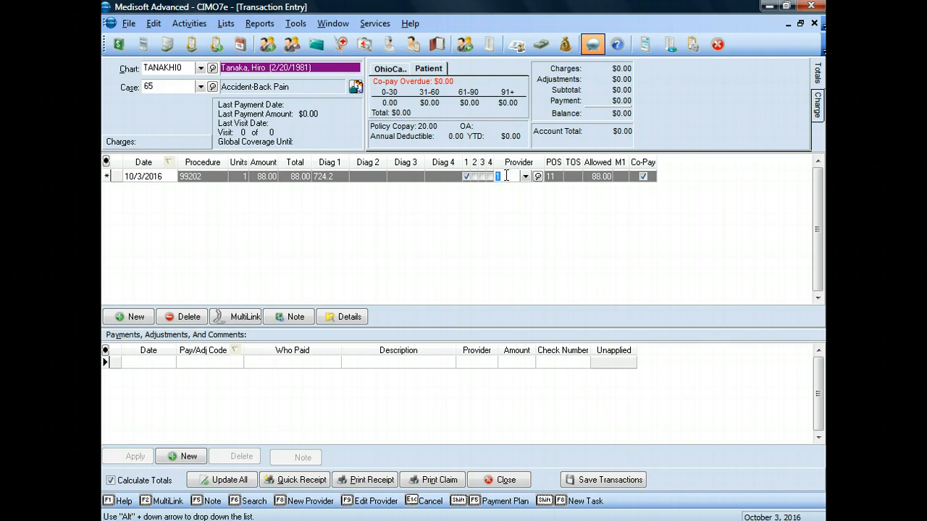
# Assign provider 1, Dr. Yan, to the charge line.
pyautogui.click(524, 177)
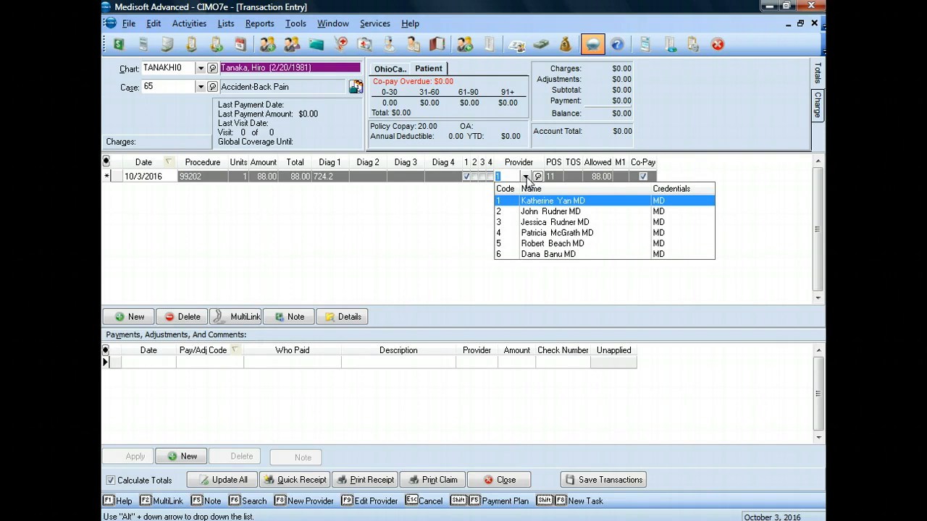
pyautogui.click(554, 200)
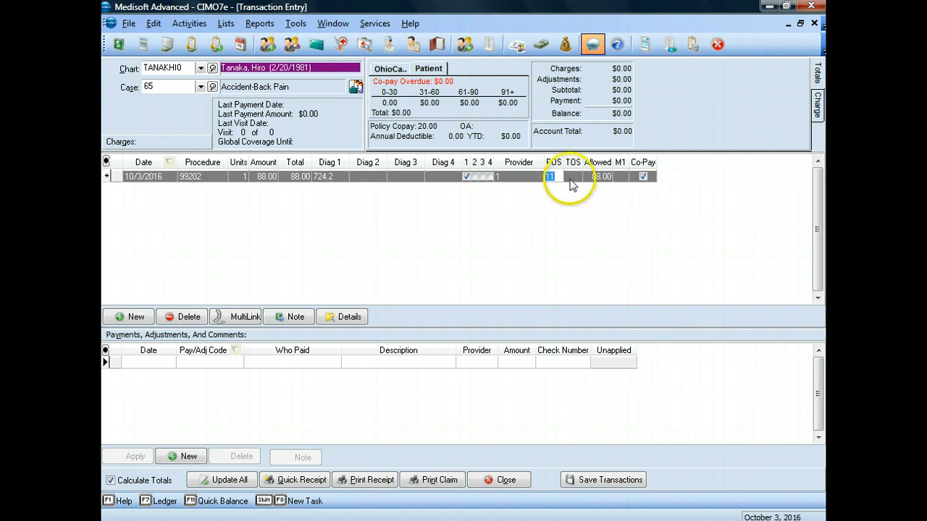
pyautogui.click(573, 177)
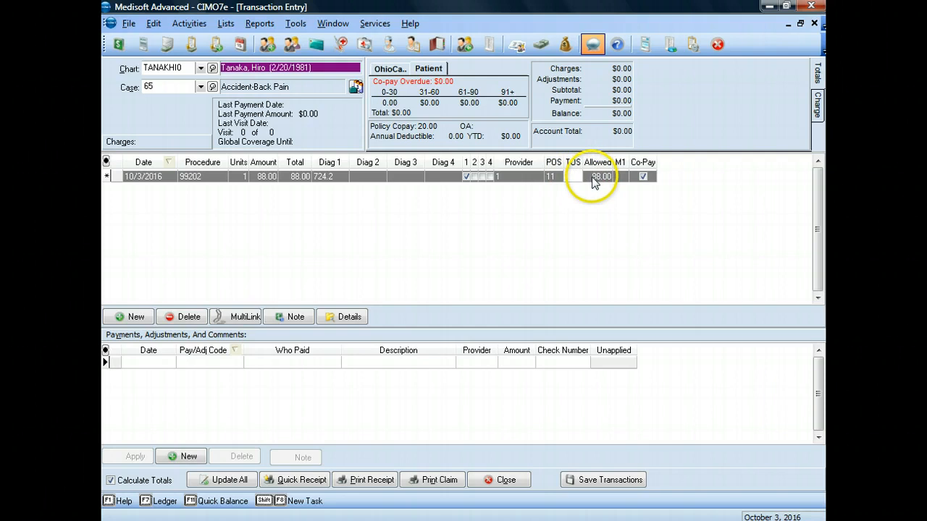
pyautogui.doubleClick(599, 176)
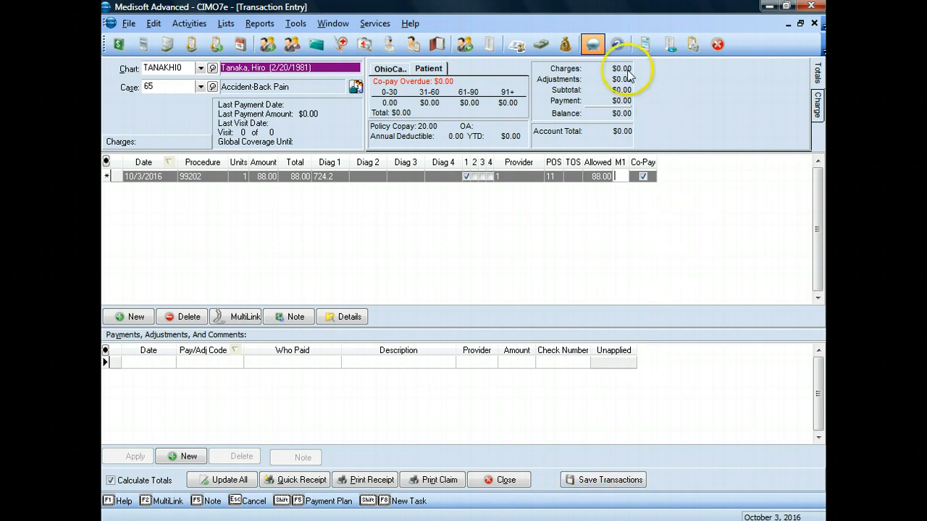
pyautogui.moveTo(558, 107)
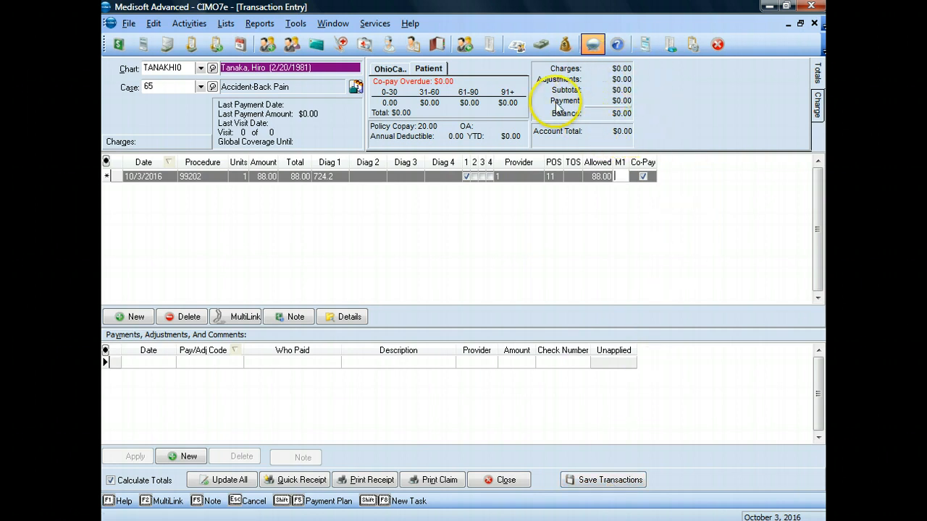
pyautogui.moveTo(608, 479)
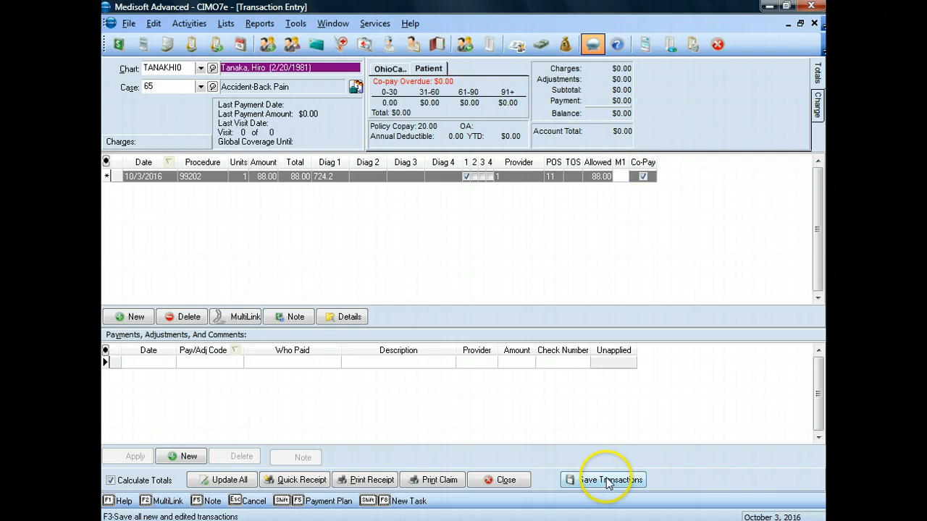
# Save the charge past the date-of-service warning and dismiss the $20 copay notice.
pyautogui.click(611, 479)
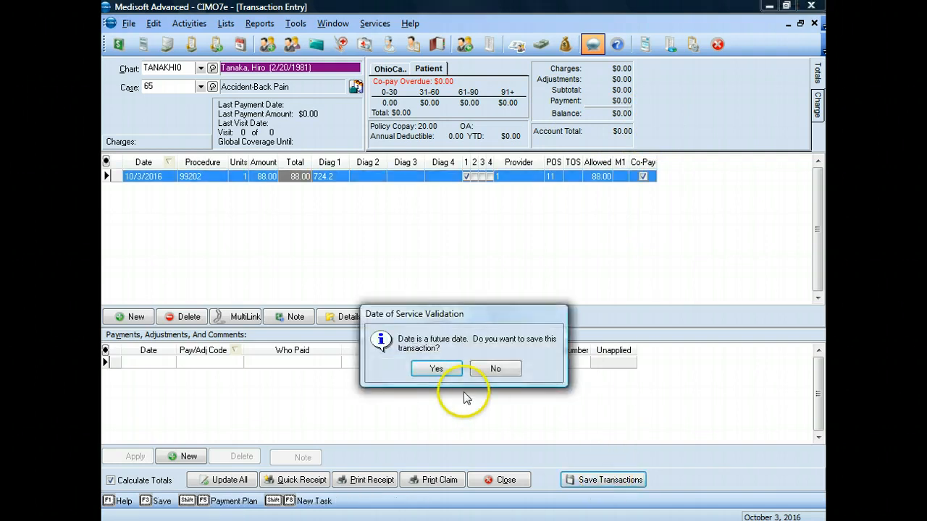
pyautogui.moveTo(466, 397)
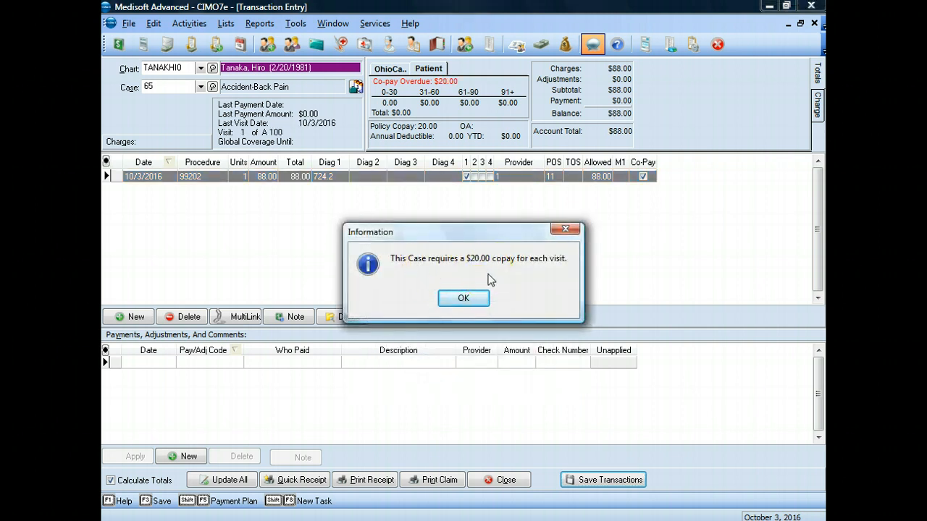
pyautogui.moveTo(504, 281)
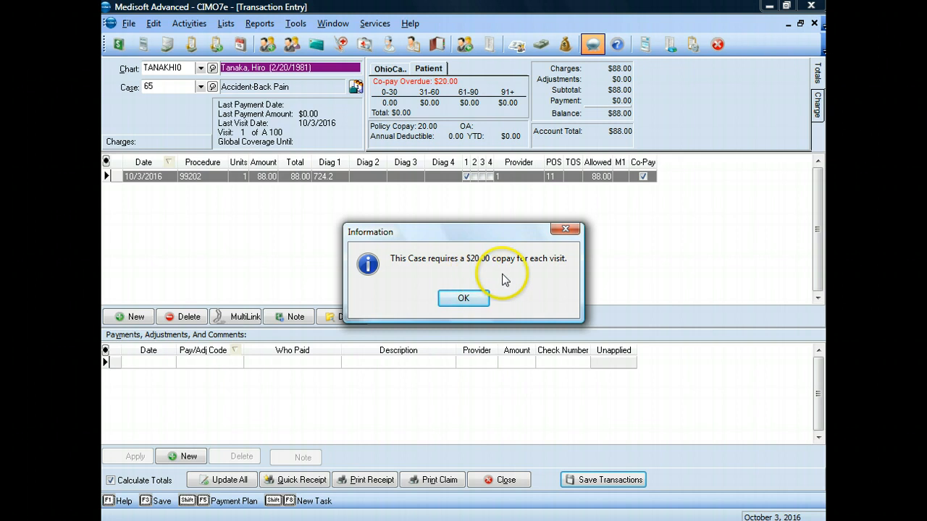
pyautogui.click(463, 298)
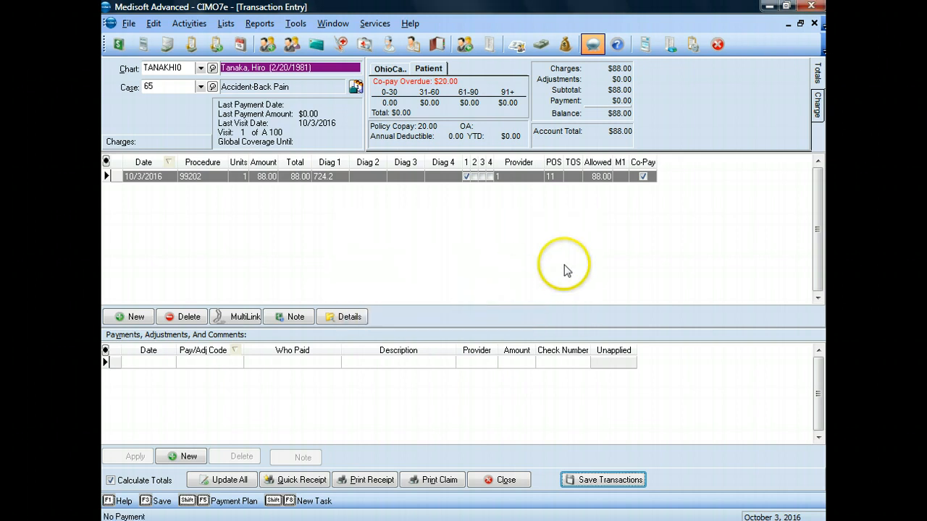
pyautogui.moveTo(605, 130)
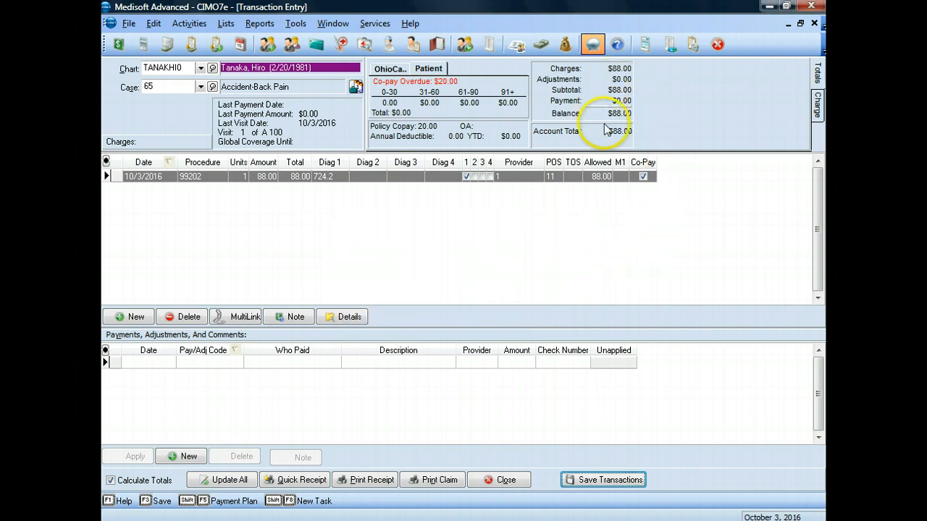
pyautogui.moveTo(654, 157)
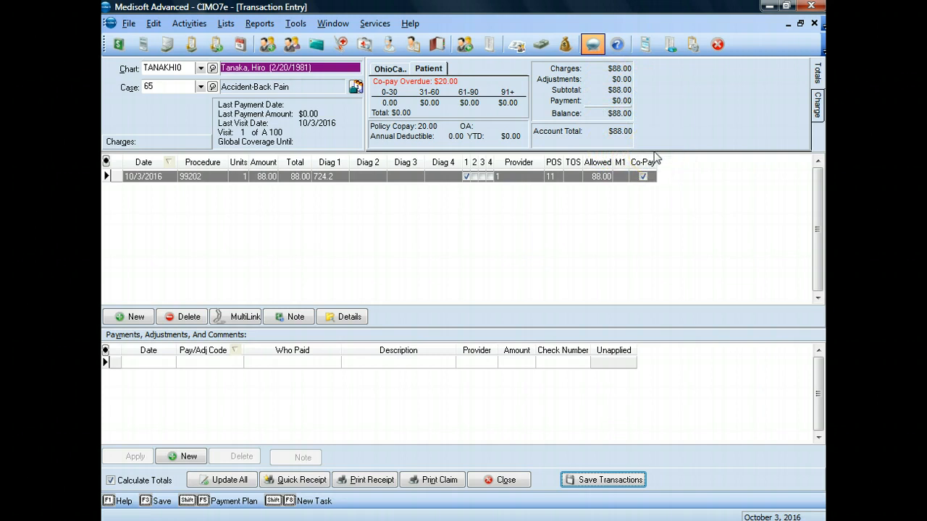
pyautogui.moveTo(619, 154)
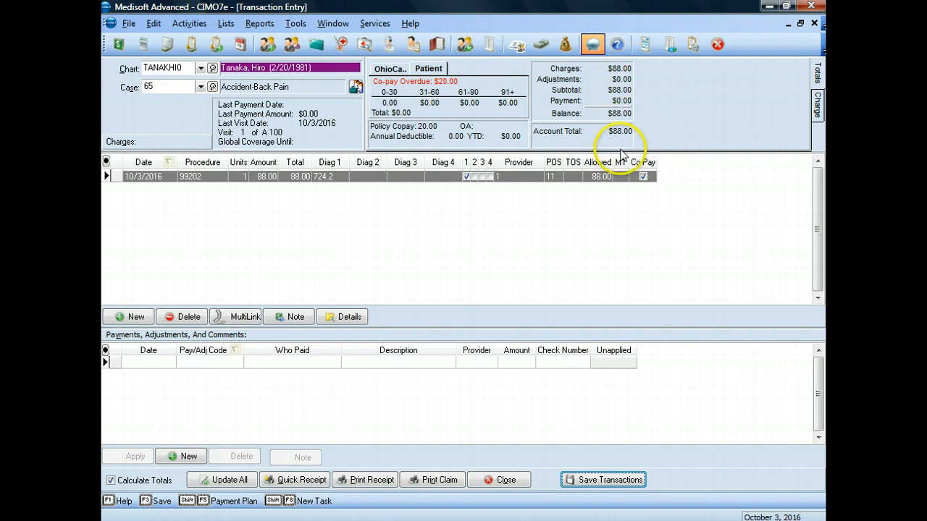
pyautogui.moveTo(312, 195)
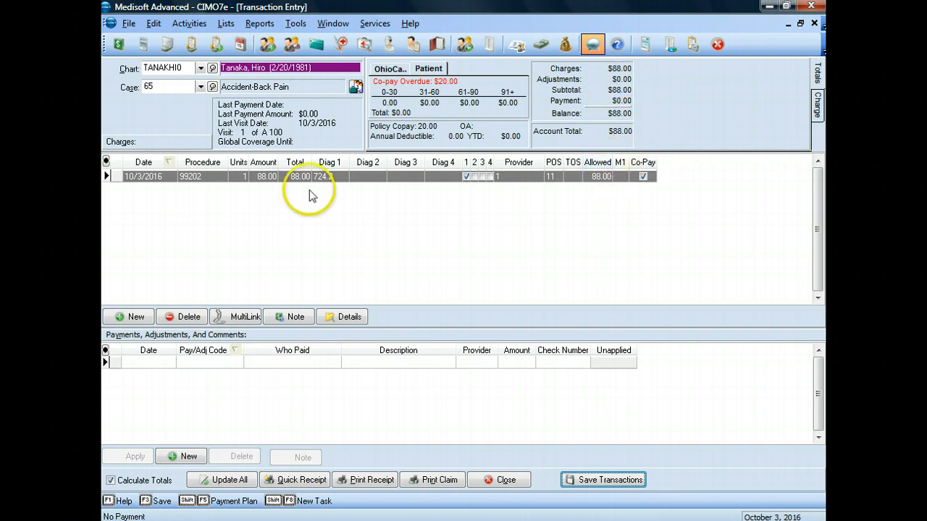
pyautogui.moveTo(333, 260)
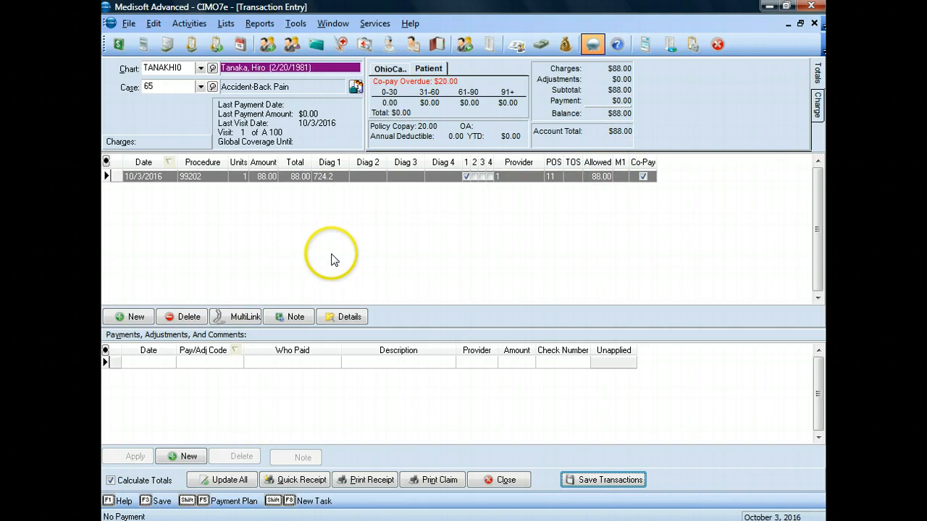